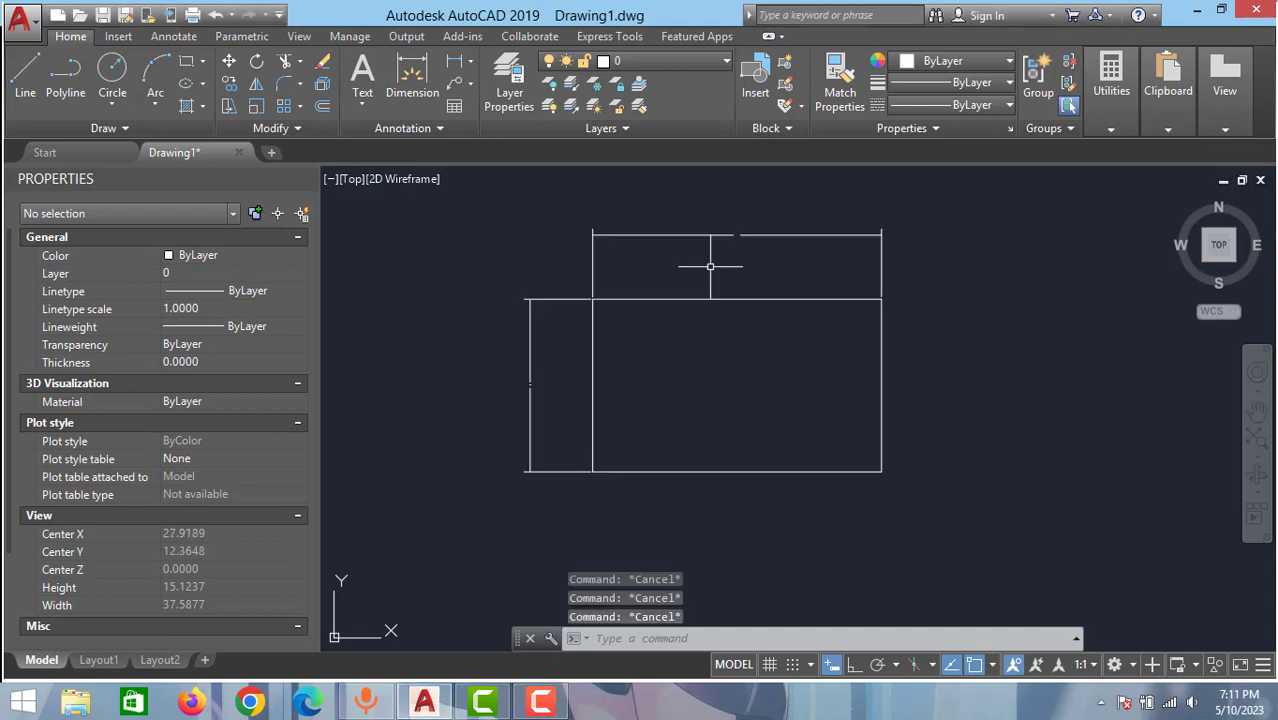
{"action": "mouse_move", "coordinate": [697, 238]}
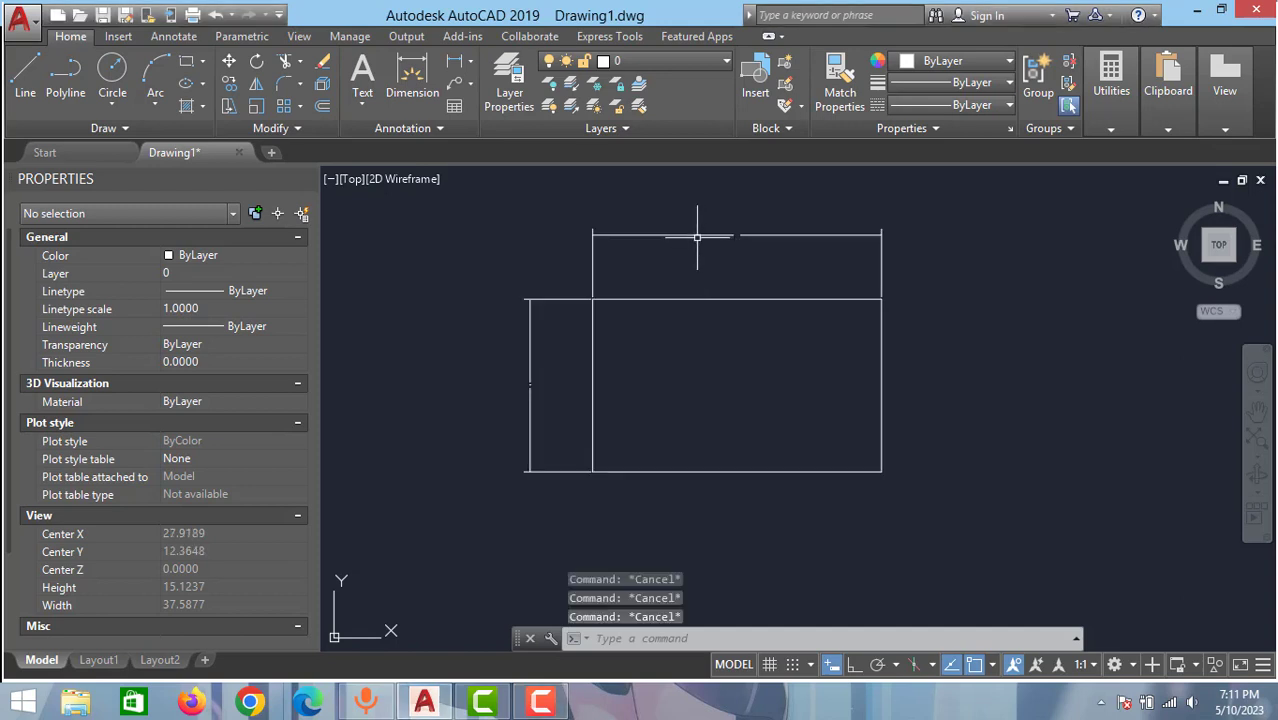
{"action": "mouse_move", "coordinate": [606, 255]}
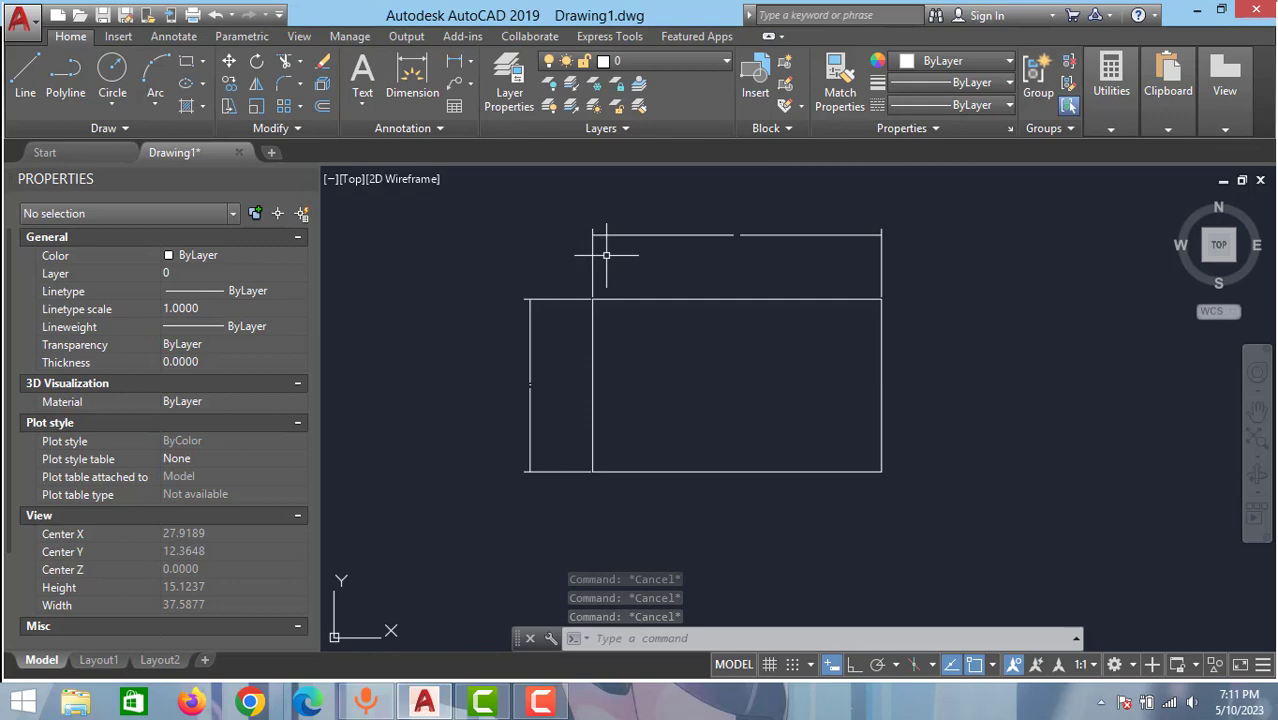
{"action": "mouse_move", "coordinate": [670, 237]}
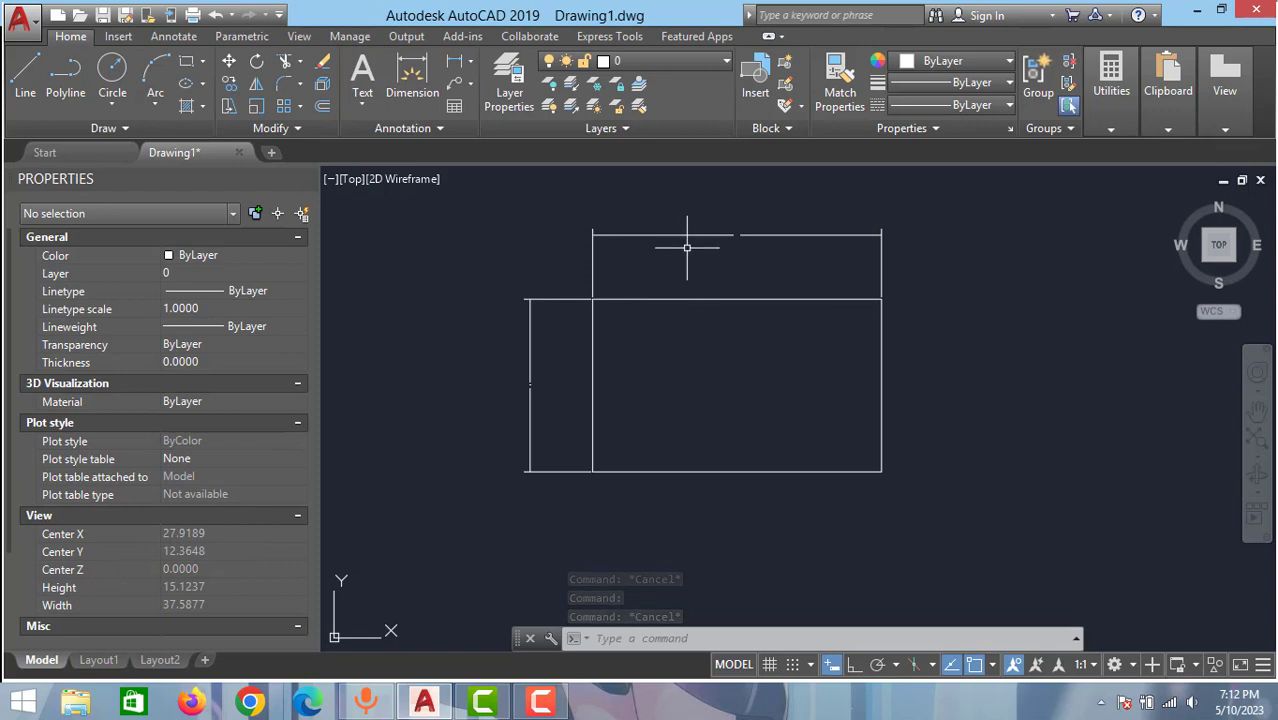
{"action": "mouse_move", "coordinate": [598, 232]}
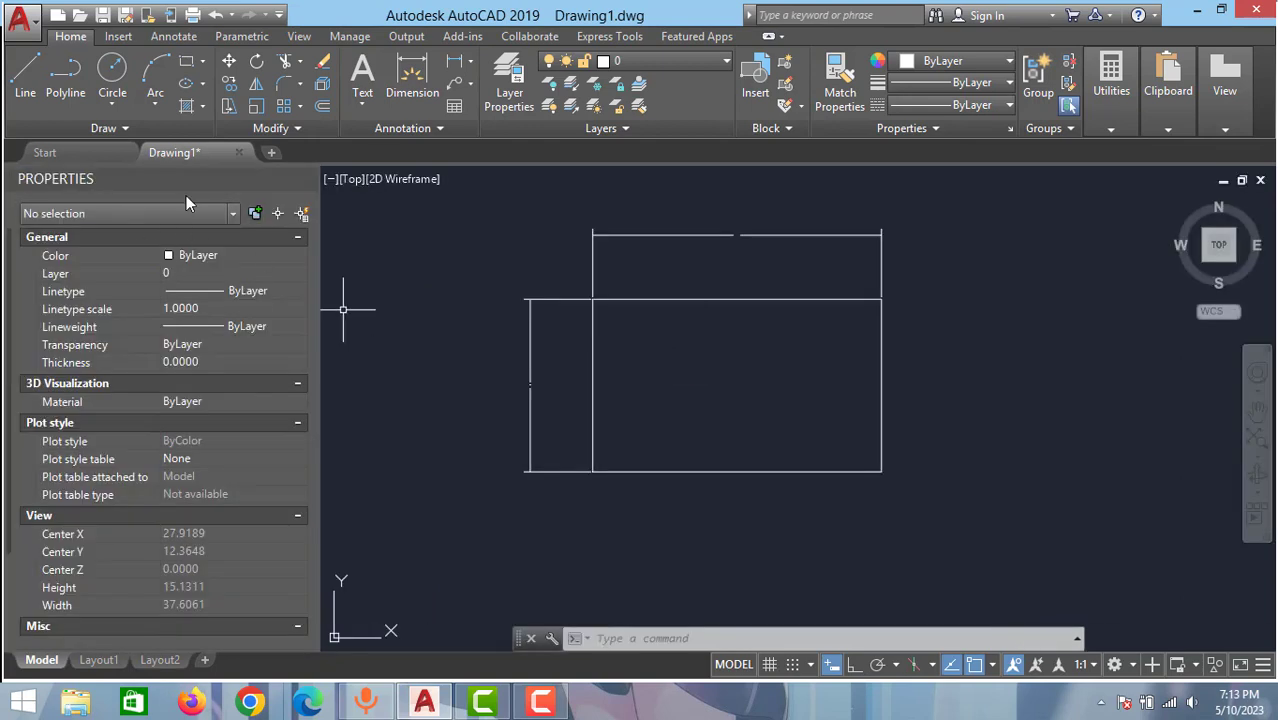
Step: Set the top dimension's arrow size to 0.5000 in the Properties palette
{"action": "left_click", "coordinate": [738, 236]}
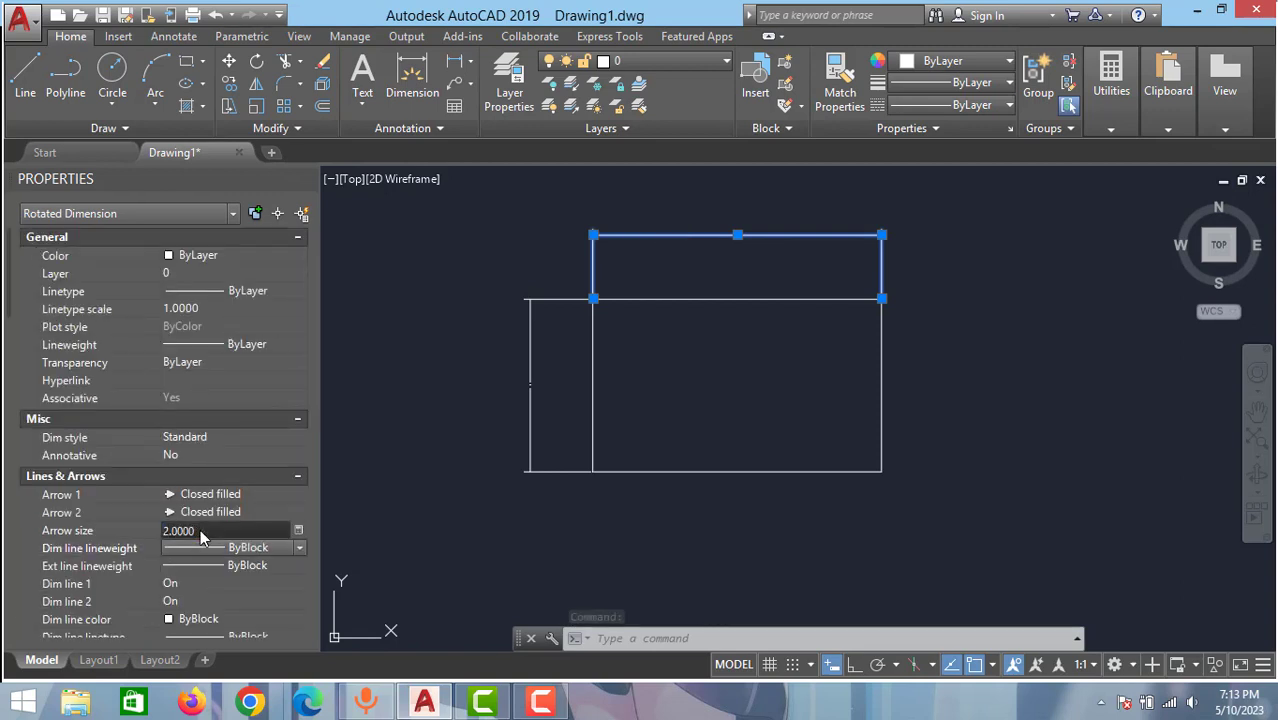
{"action": "type", "text": "0.5000"}
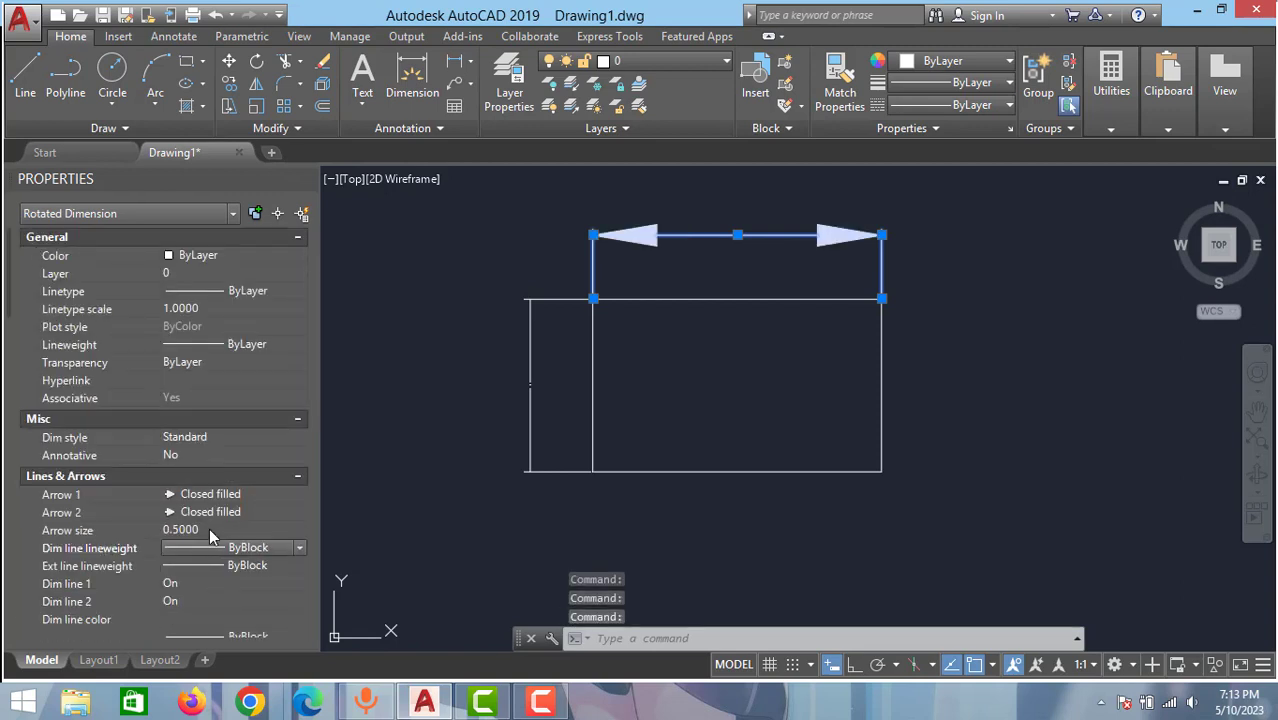
{"action": "scroll", "scroll_direction": "down", "scroll_amount": 3}
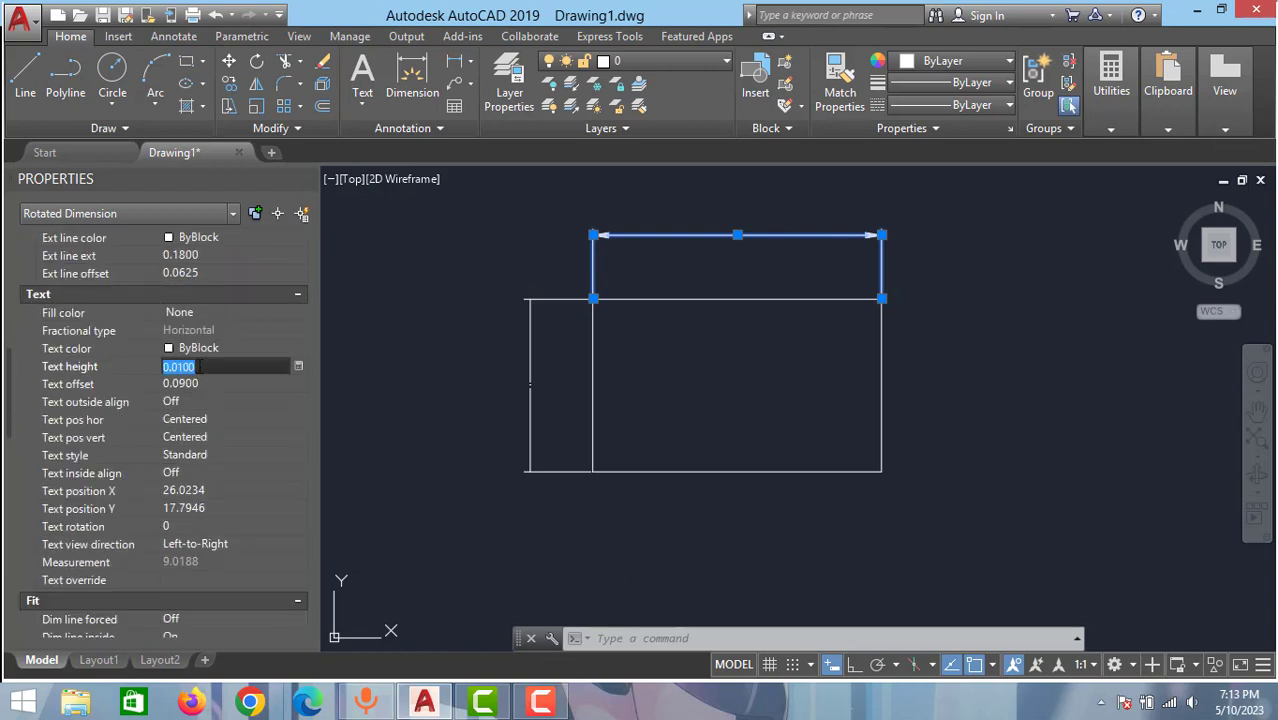
Step: Change the top dimension's text height from 0.0100 to 0.5
{"action": "type", "text": "0.5"}
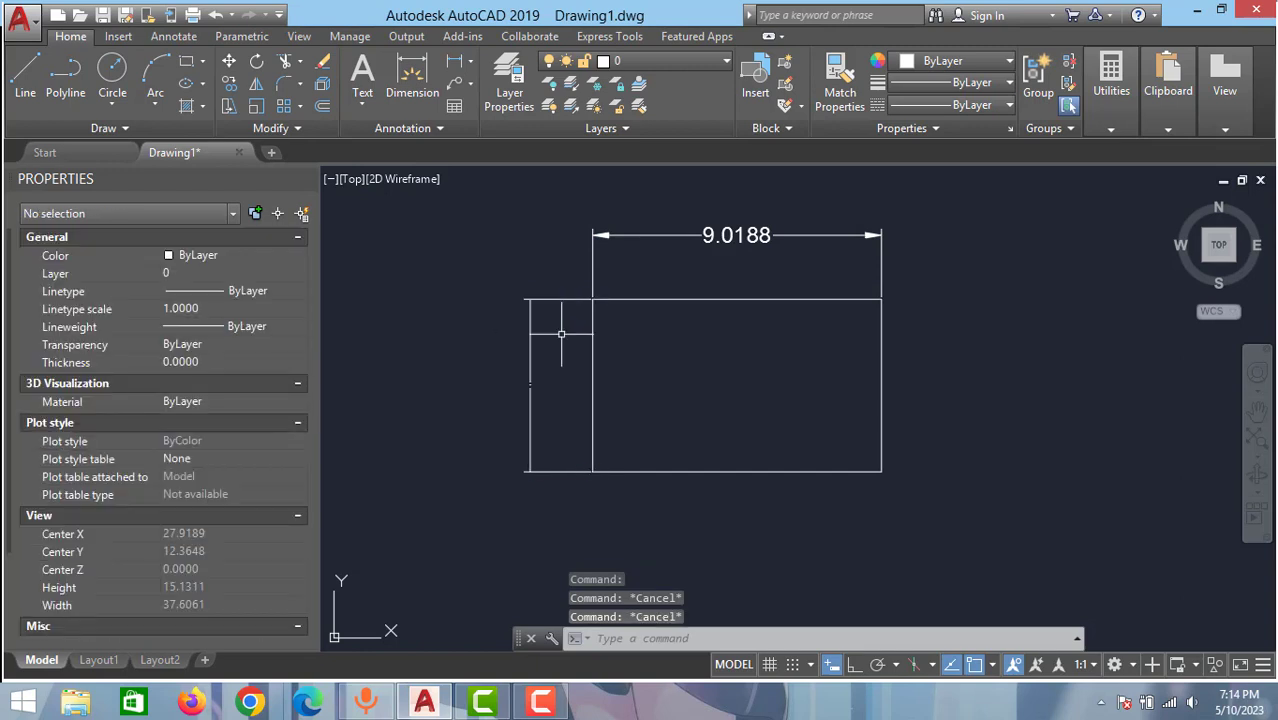
Step: Use MATCHPROP (MA) to copy the top dimension's settings onto the left dimension
{"action": "type", "text": "MA"}
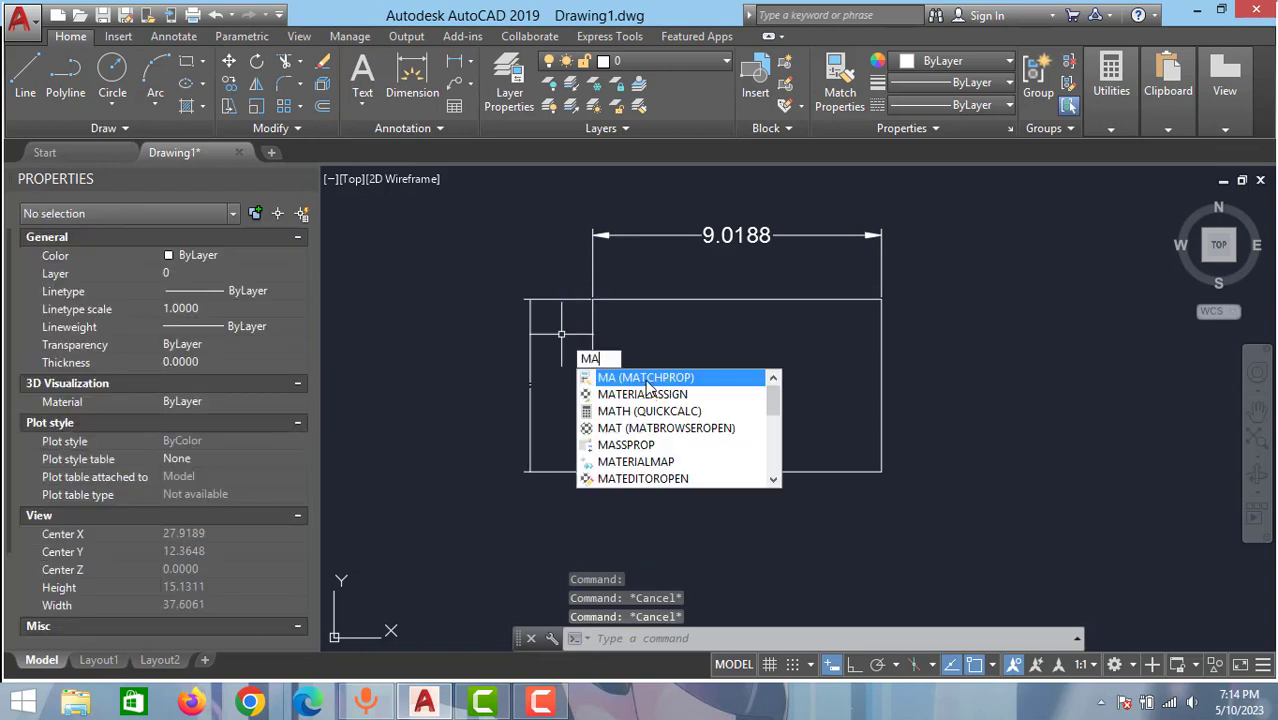
{"action": "key", "text": "enter"}
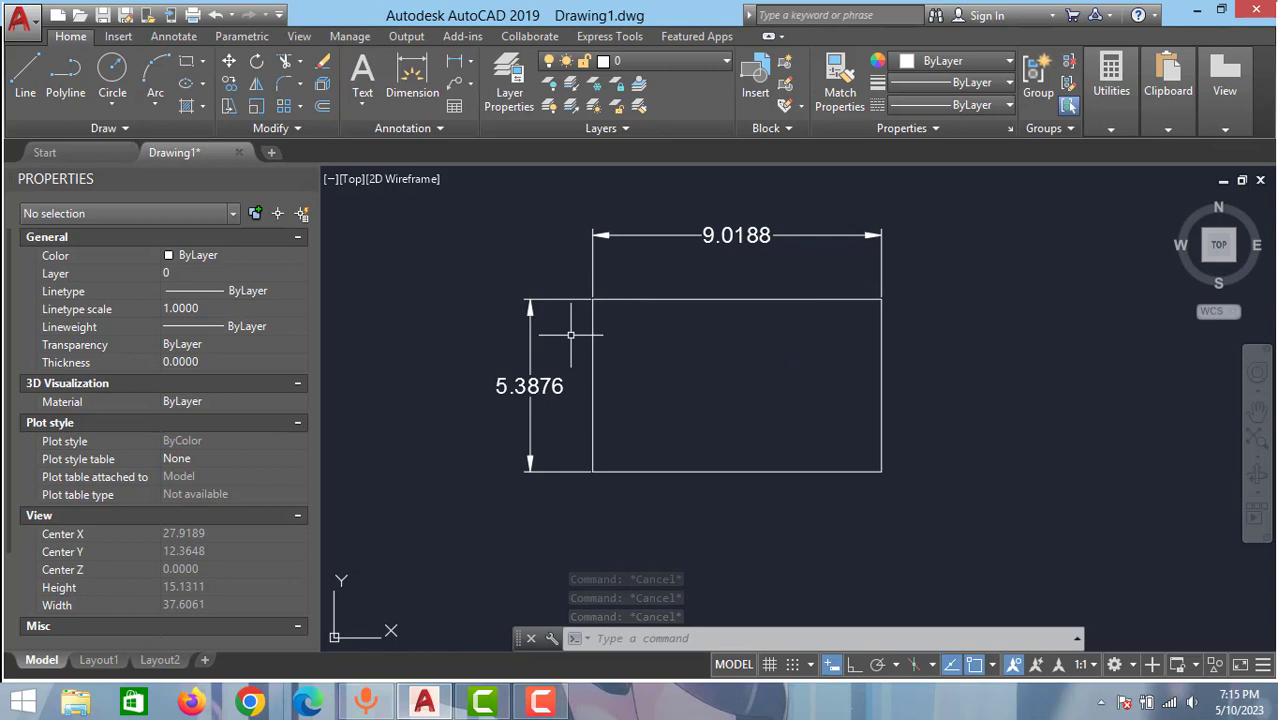
{"action": "mouse_move", "coordinate": [577, 237]}
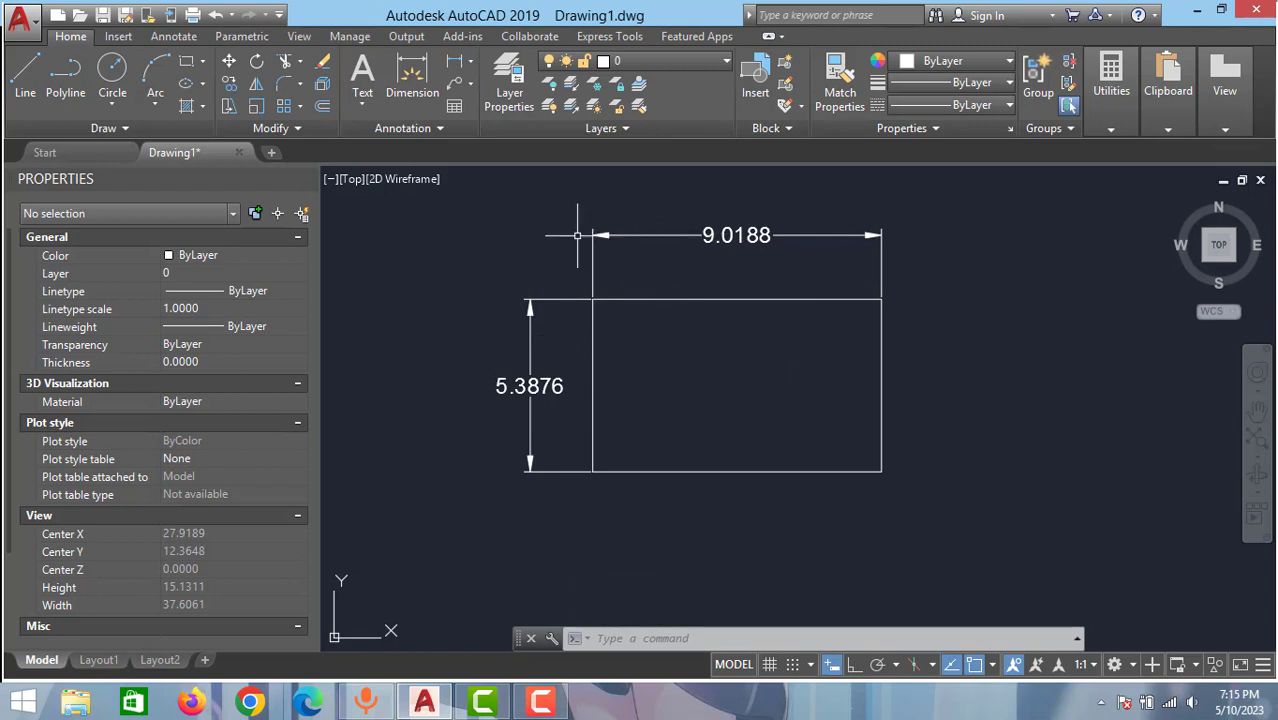